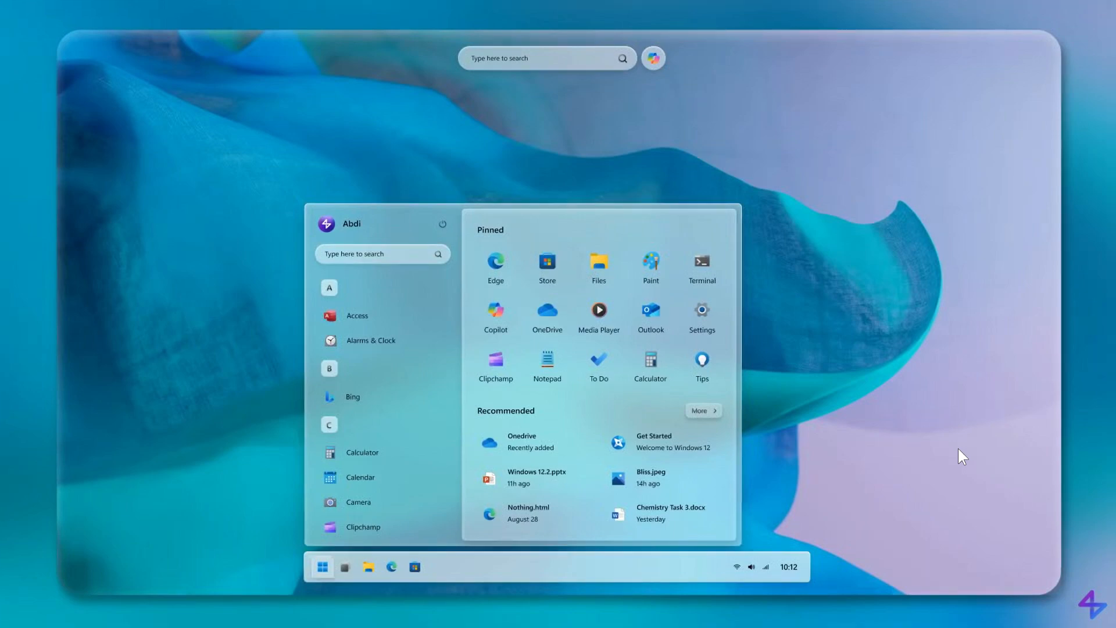
{"action": "mouse_move", "coordinate": [936, 542]}
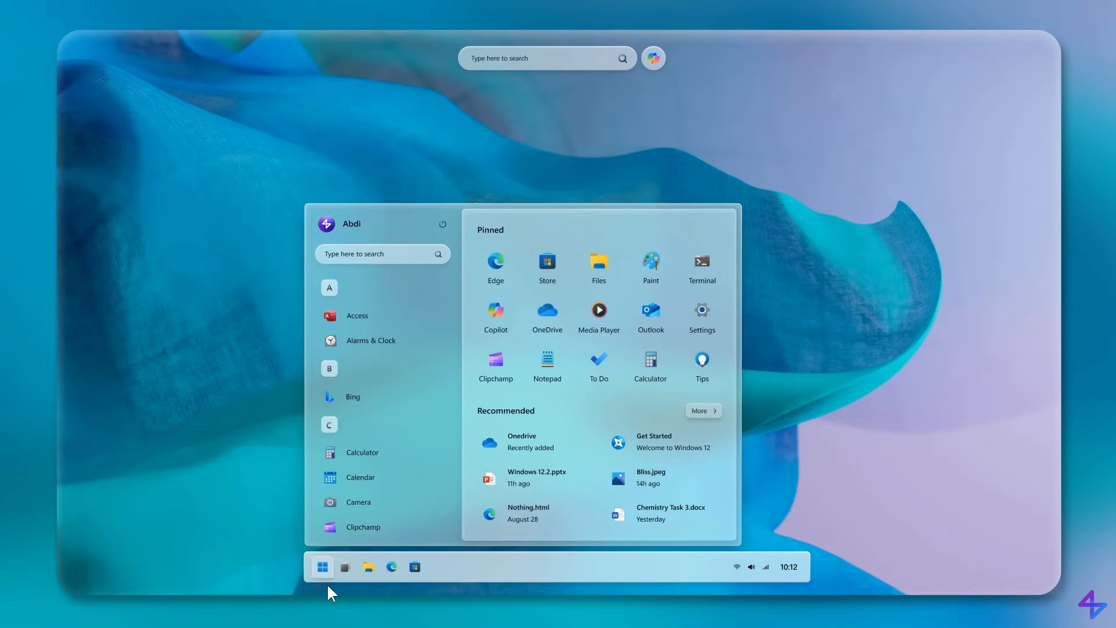
{"action": "mouse_move", "coordinate": [796, 518]}
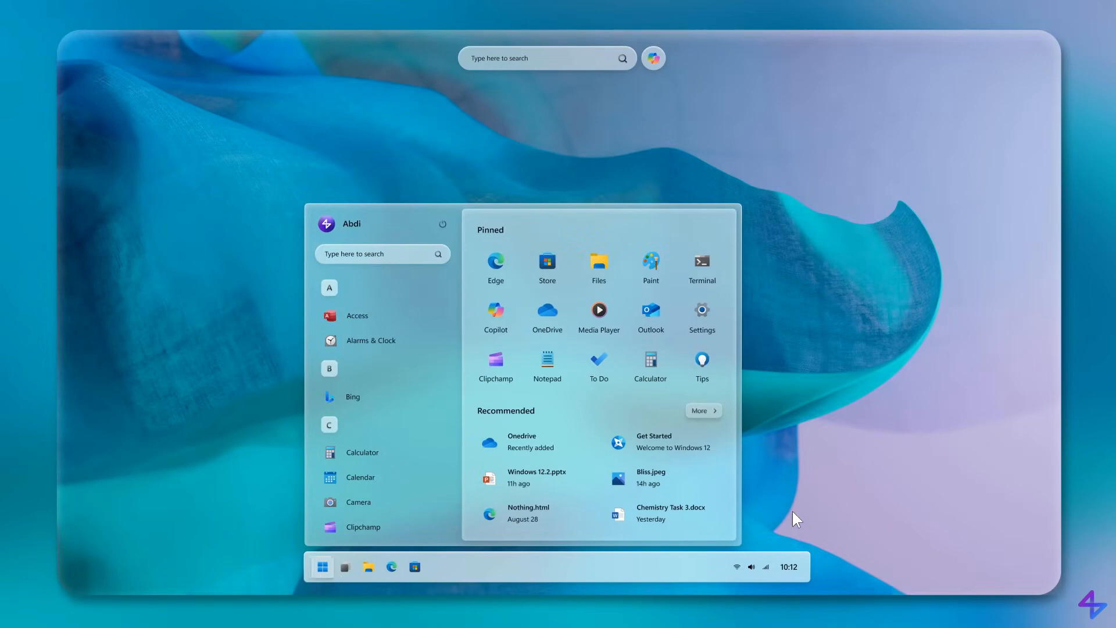
{"action": "mouse_move", "coordinate": [784, 387]}
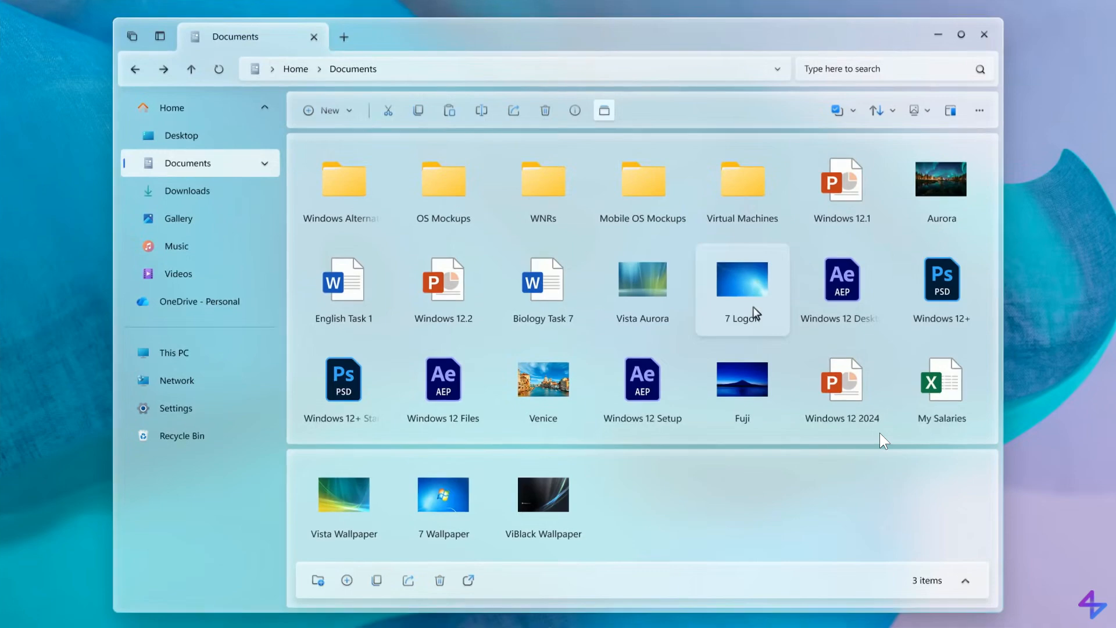
{"action": "mouse_move", "coordinate": [1060, 401]}
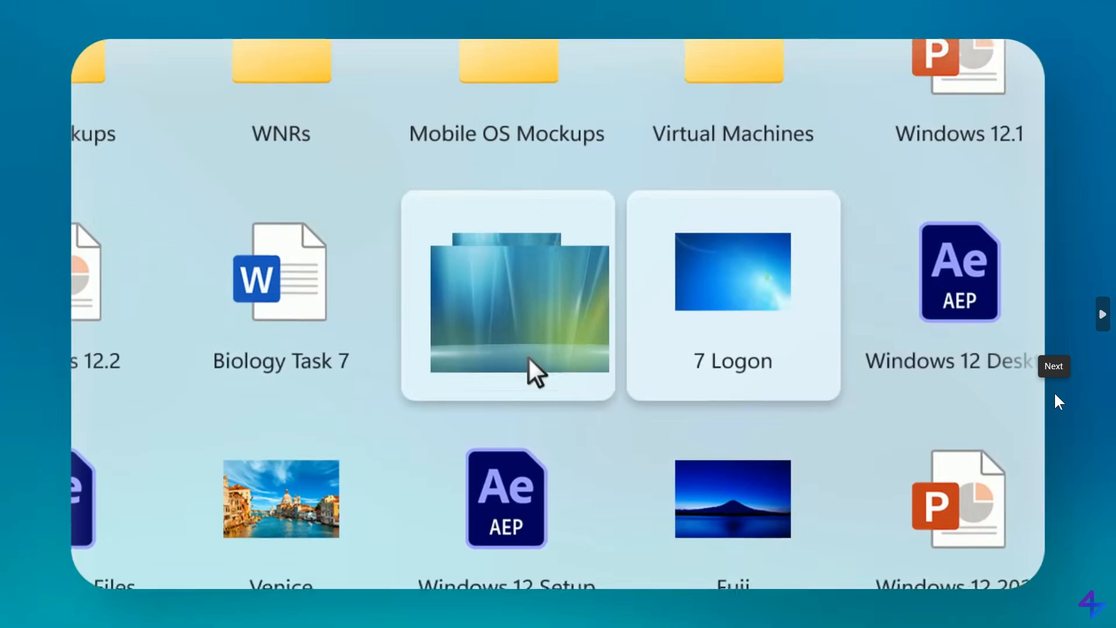
Scroll down to the lower wallpaper pane where Vista Aurora and 7 Logon now sit.
{"action": "scroll", "scroll_direction": "down", "scroll_amount": 3}
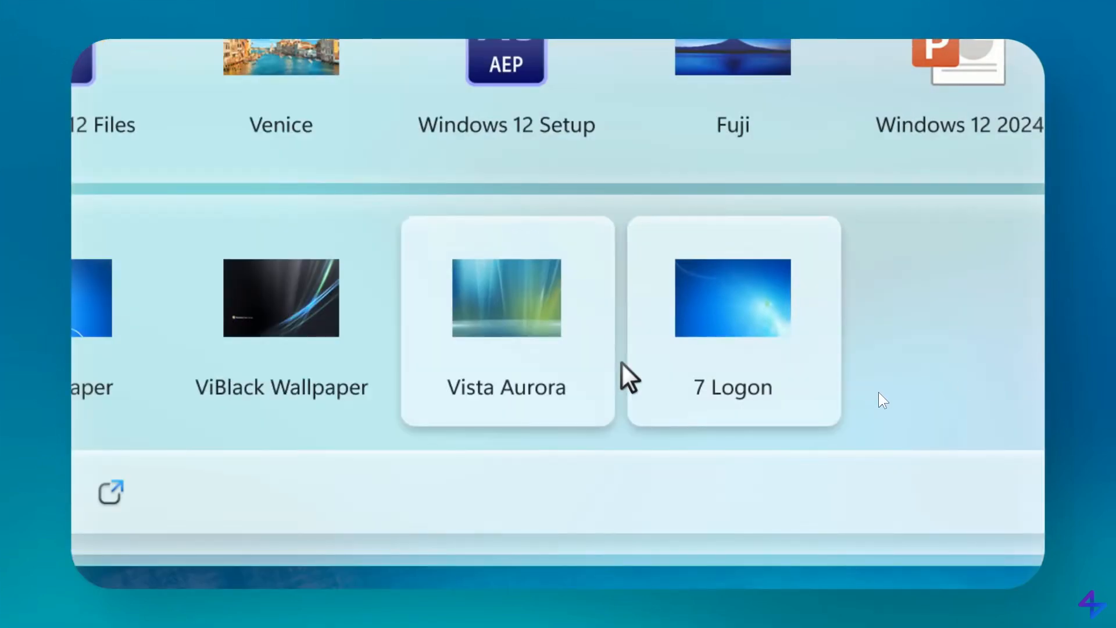
{"action": "mouse_move", "coordinate": [891, 353]}
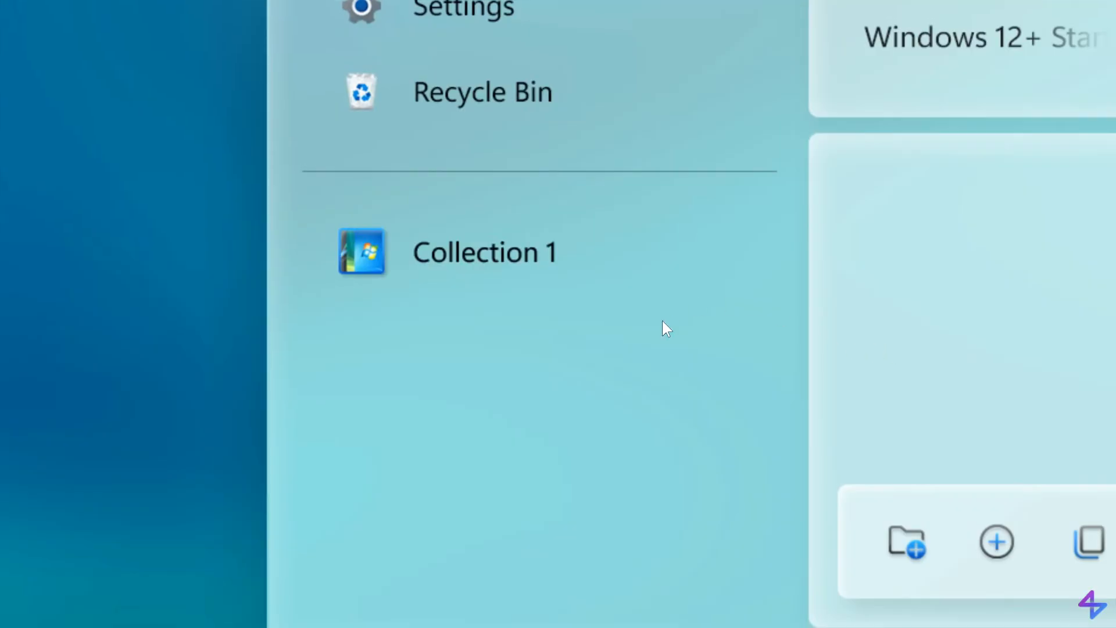
{"action": "mouse_move", "coordinate": [689, 337]}
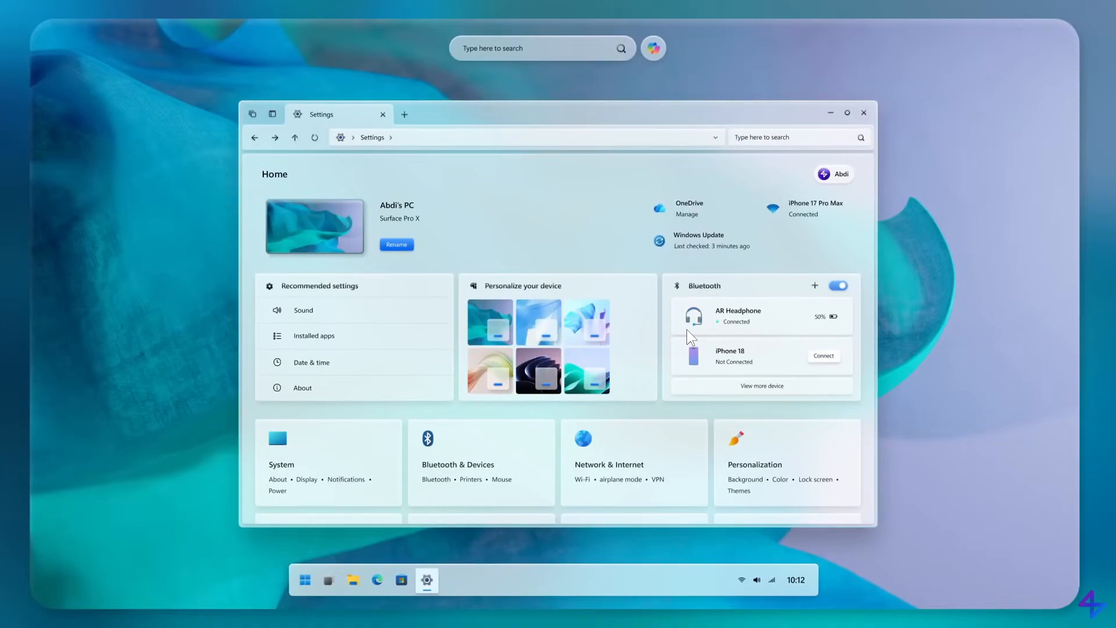
{"action": "mouse_move", "coordinate": [924, 359]}
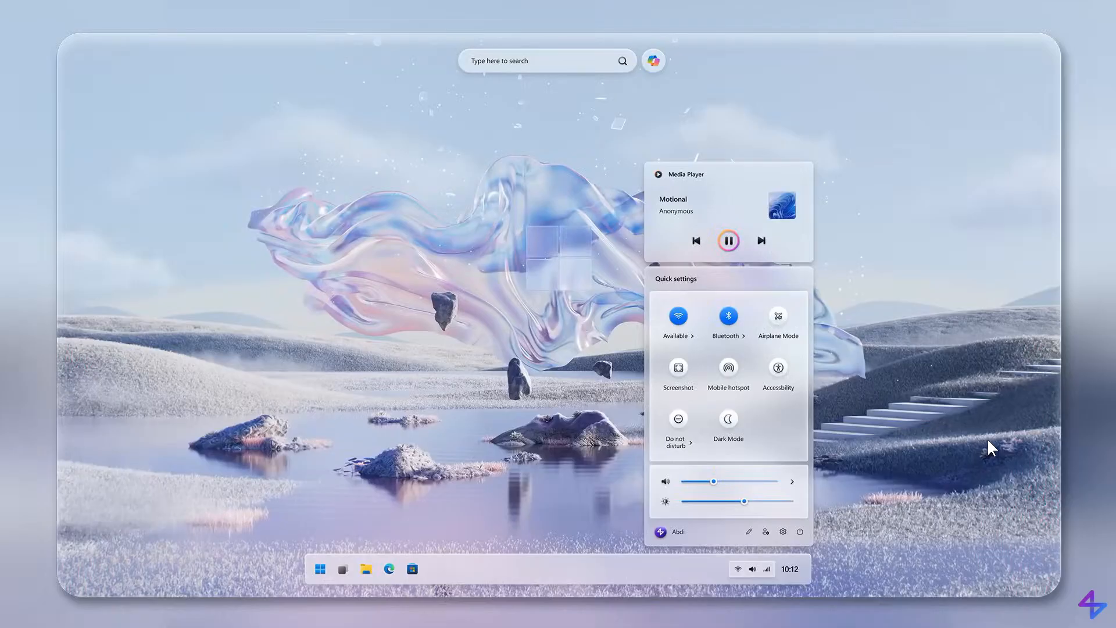
{"action": "mouse_move", "coordinate": [914, 378]}
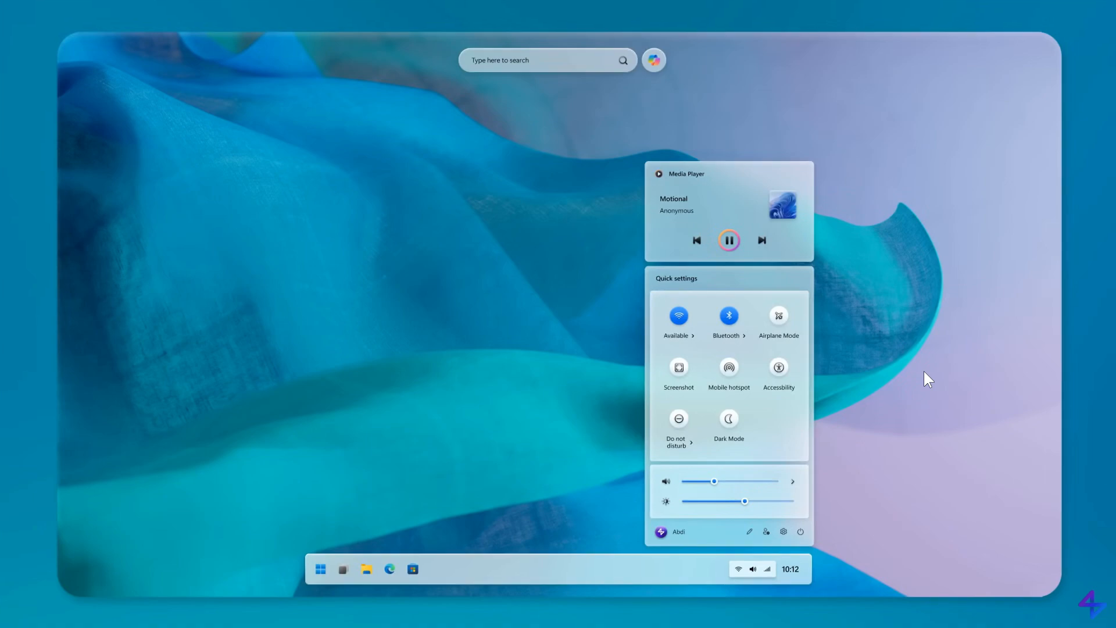
Open Quick settings and the Media Player playback flyout from the taskbar tray.
{"action": "left_click", "coordinate": [365, 568]}
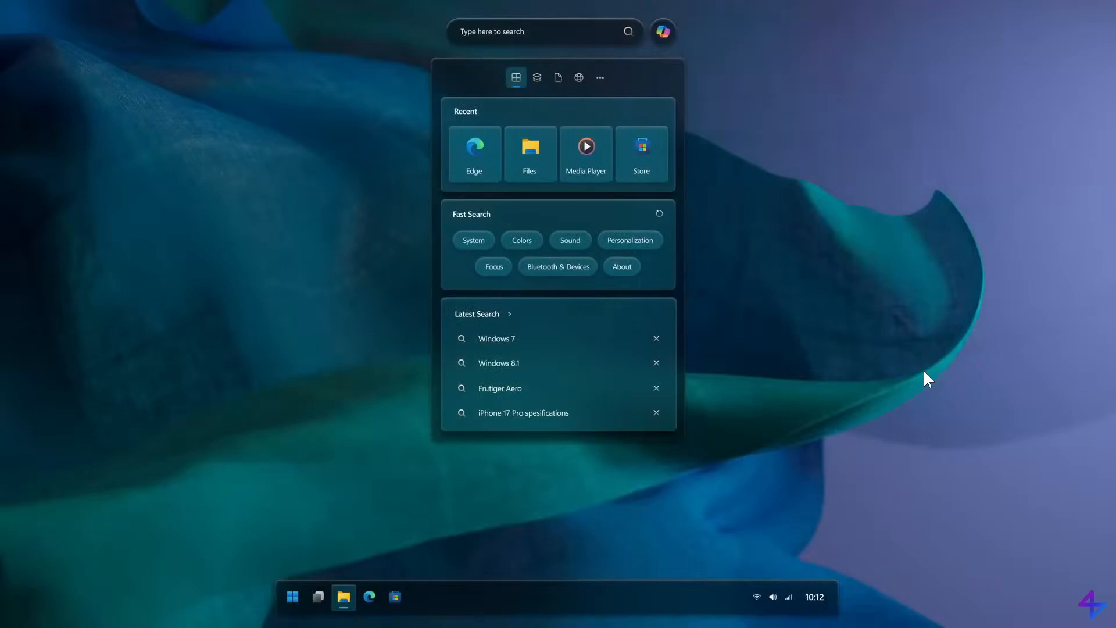
{"action": "mouse_move", "coordinate": [437, 135]}
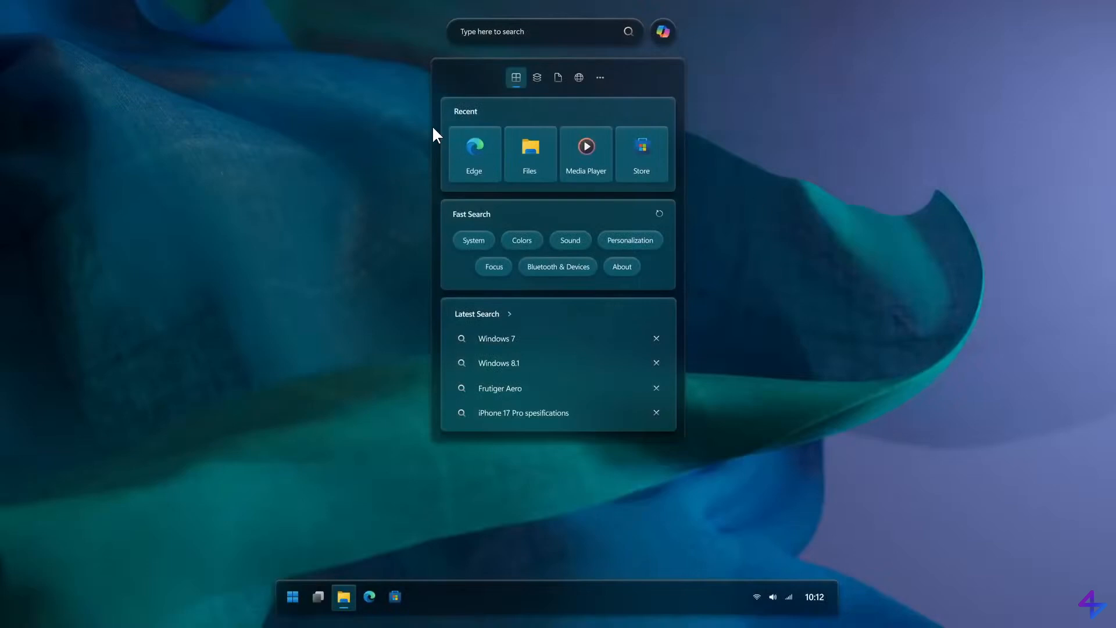
{"action": "mouse_move", "coordinate": [852, 446]}
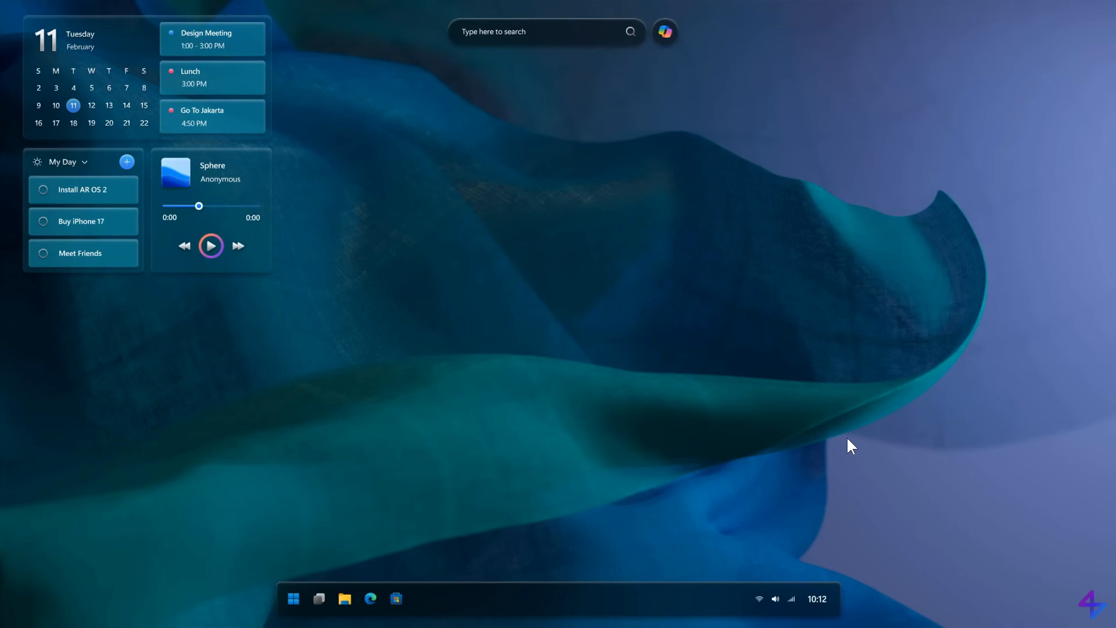
{"action": "mouse_move", "coordinate": [848, 368]}
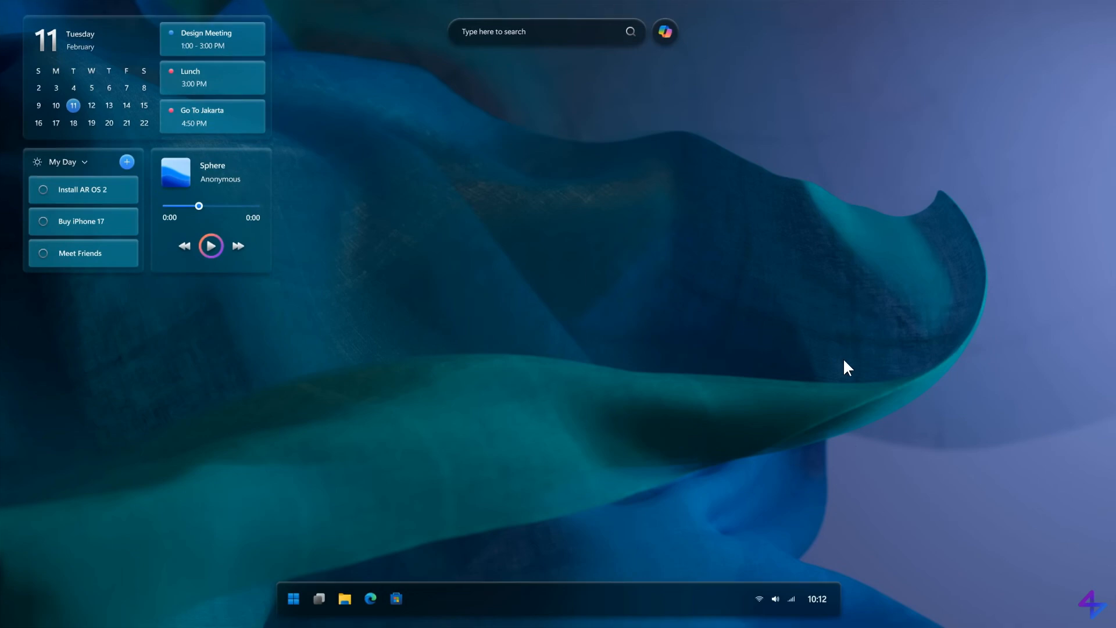
Show the calendar, My Day, music and Seoul weather widgets, then bring up Settings home.
{"action": "left_click", "coordinate": [292, 598]}
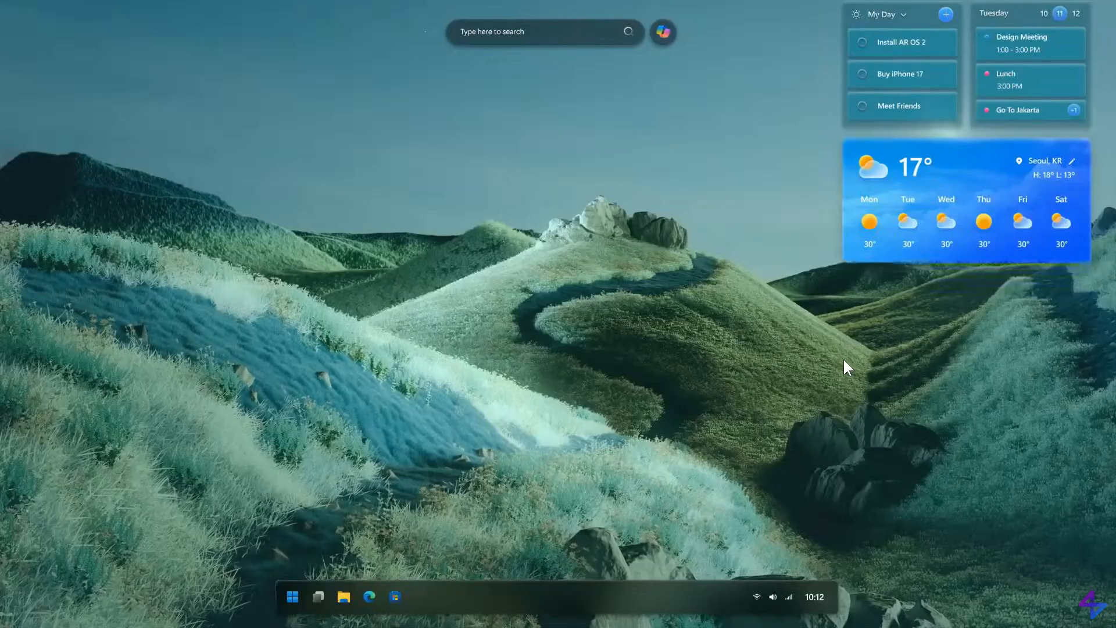
{"action": "left_click", "coordinate": [343, 597]}
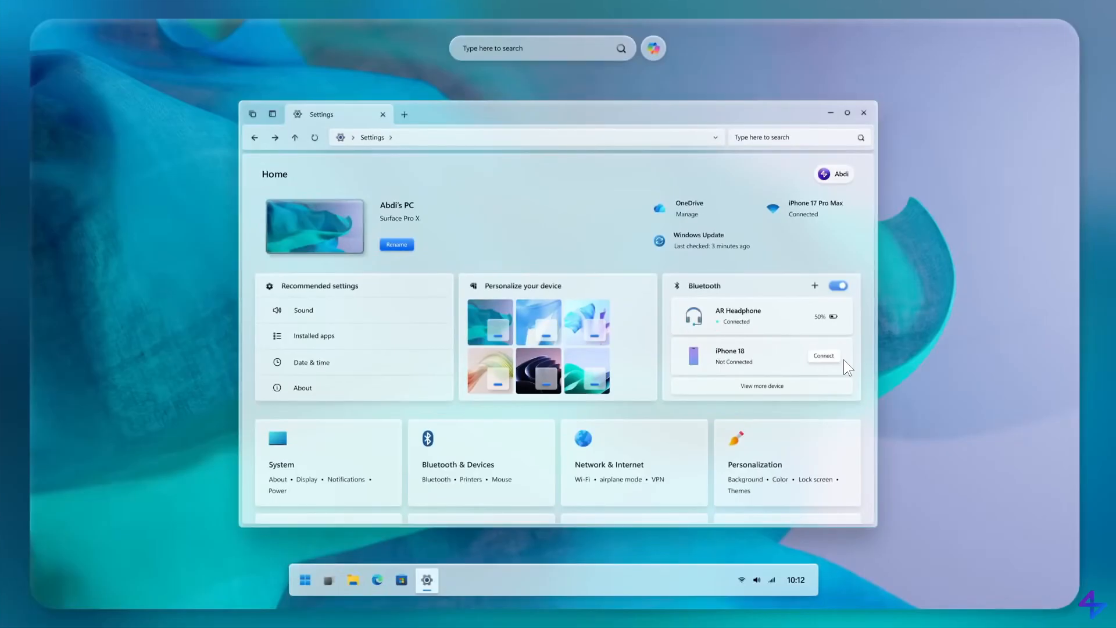
{"action": "mouse_move", "coordinate": [919, 354]}
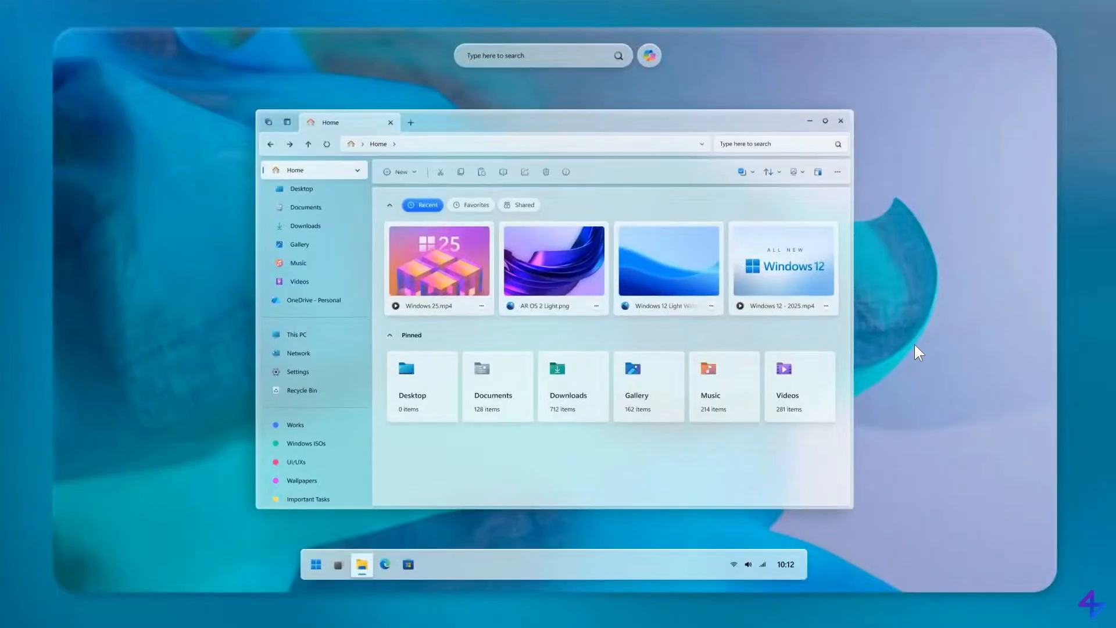
Open the Start menu listing pinned apps, all apps and recommended files.
{"action": "left_click", "coordinate": [315, 564]}
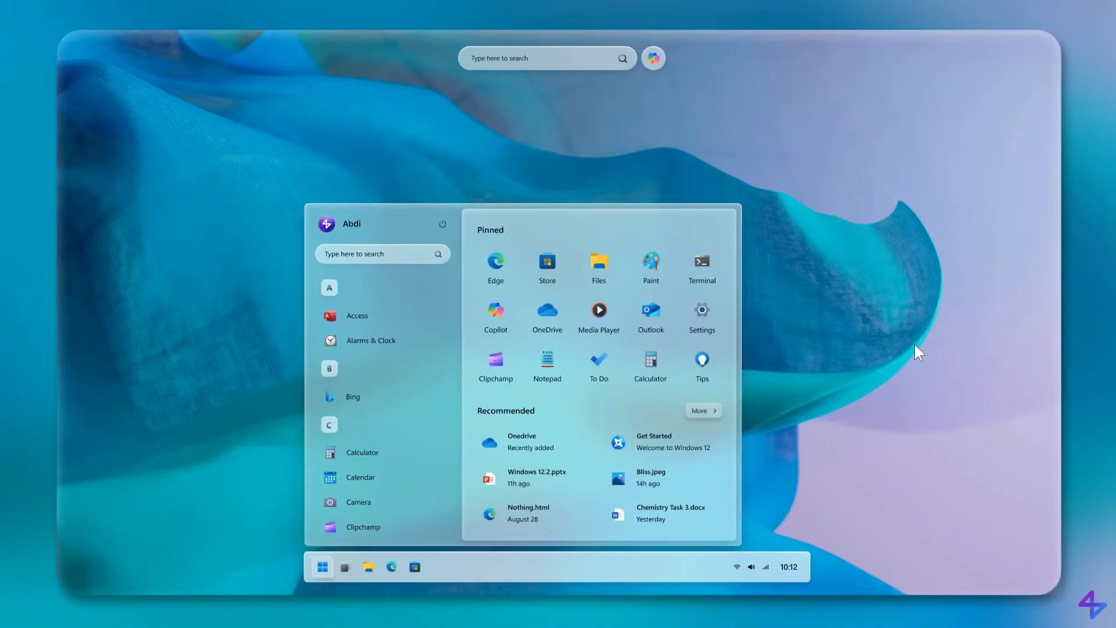